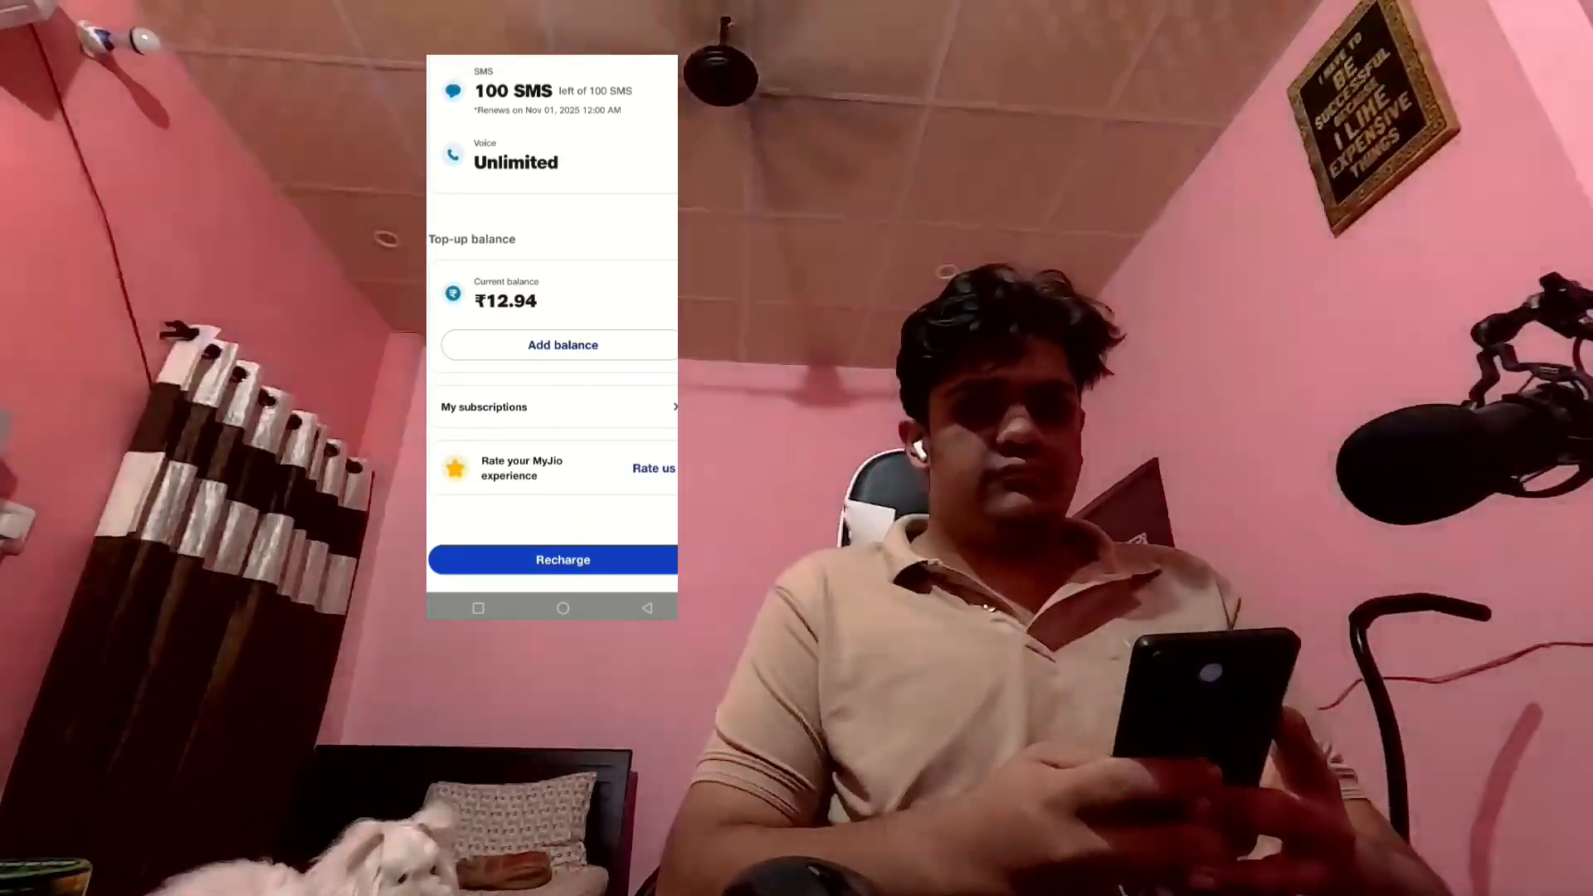
{"action": "scroll", "scroll_direction": "down", "scroll_amount": 3}
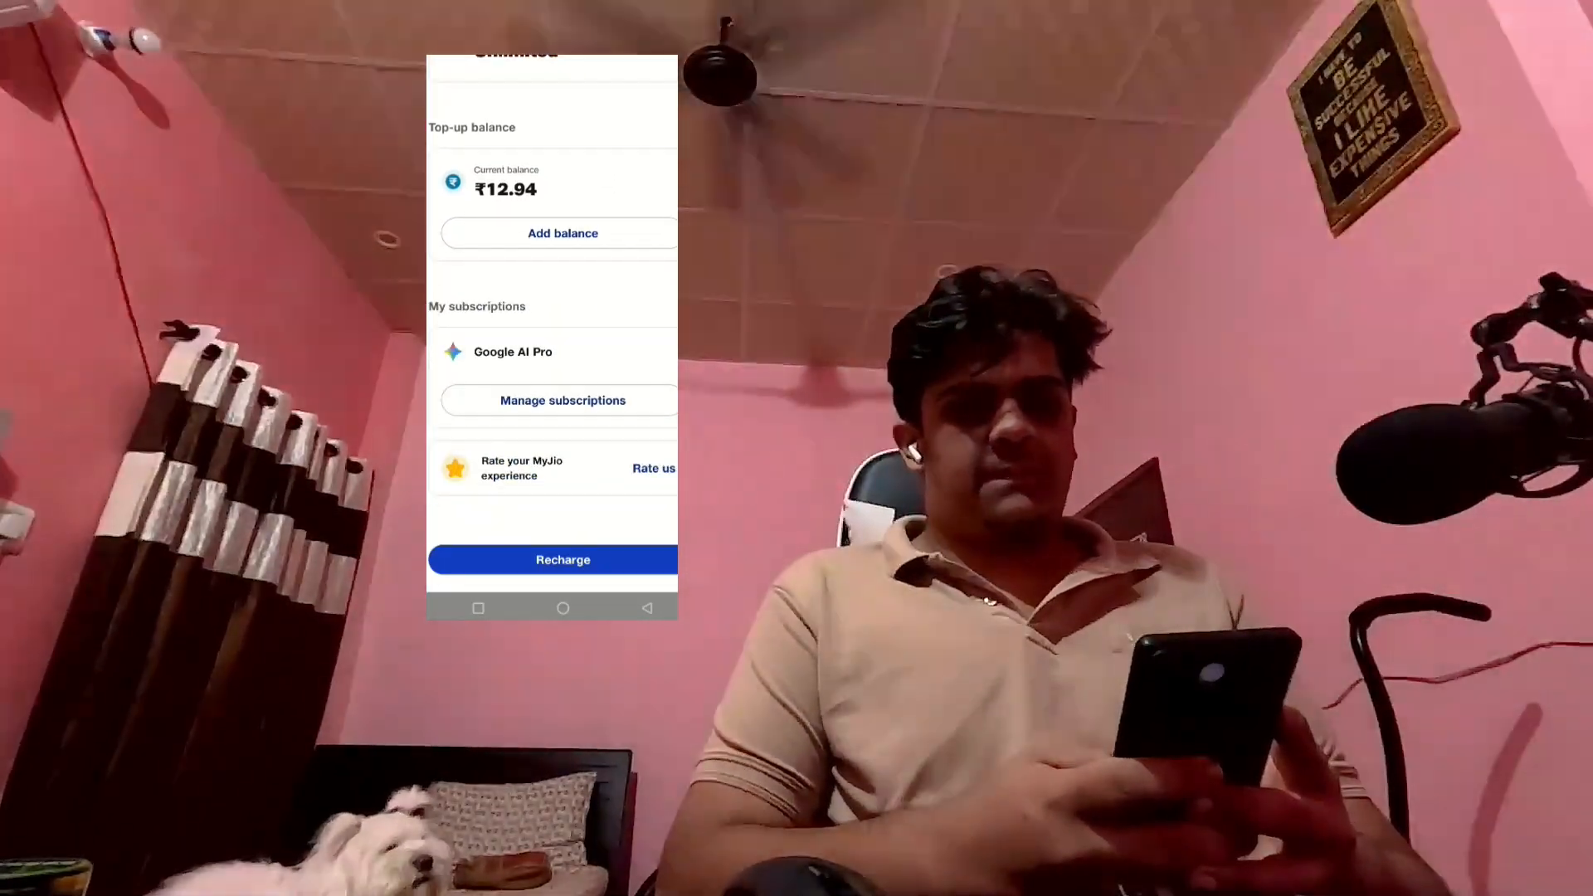